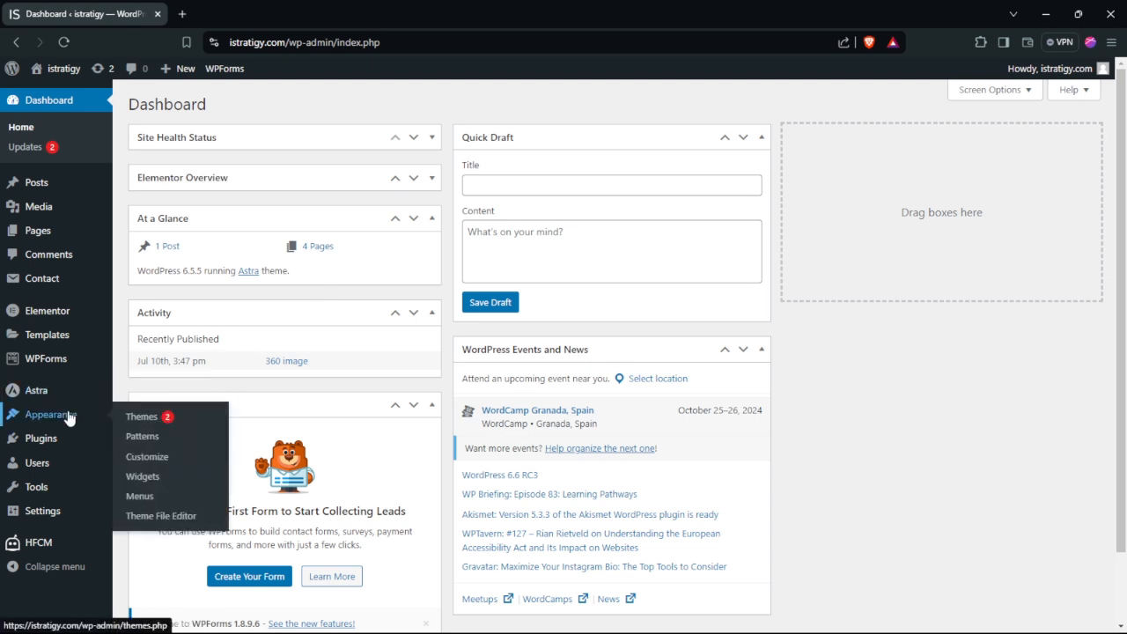
mouse_move(141, 417)
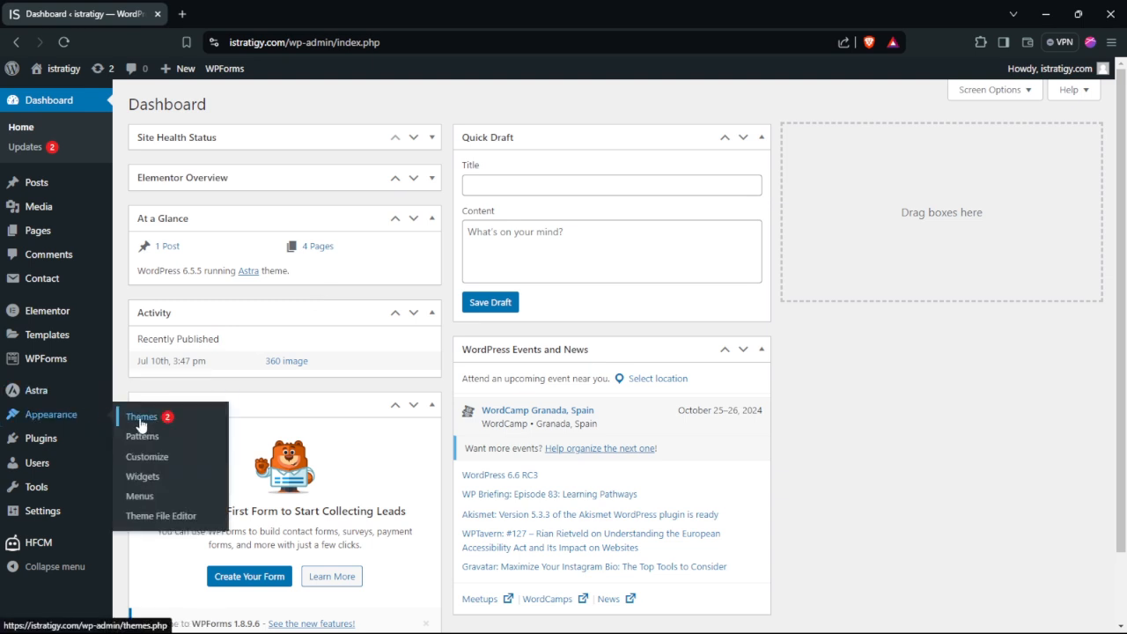
Go to Appearance > Themes to see the installed themes
left_click(141, 419)
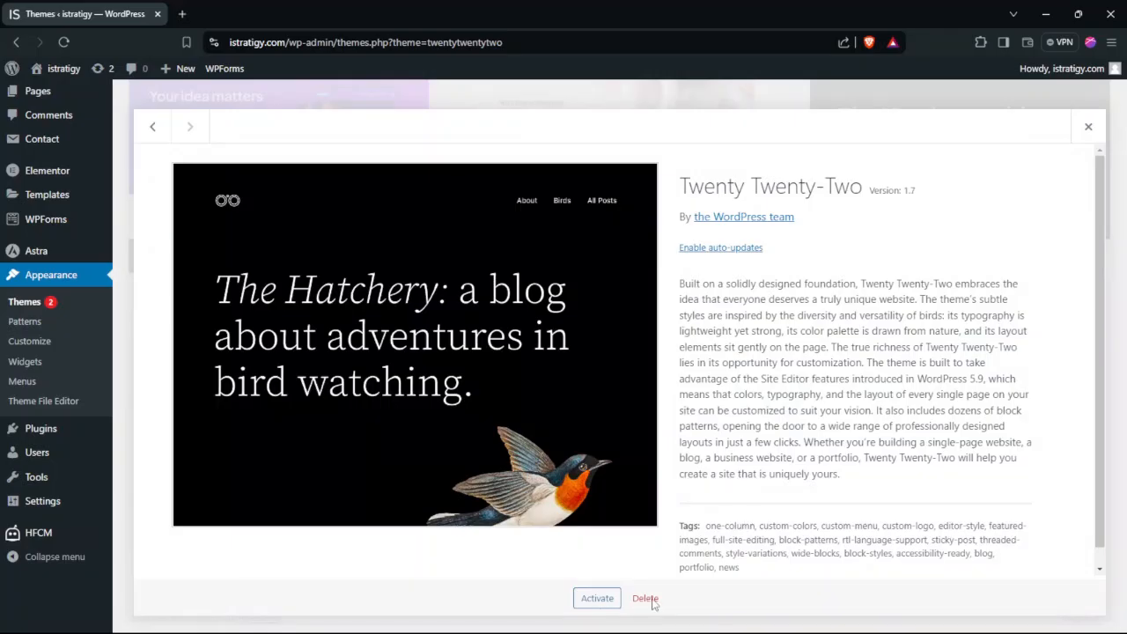
Delete the Twenty Twenty-Two theme, leaving only Astra, then open Add New Theme
left_click(645, 598)
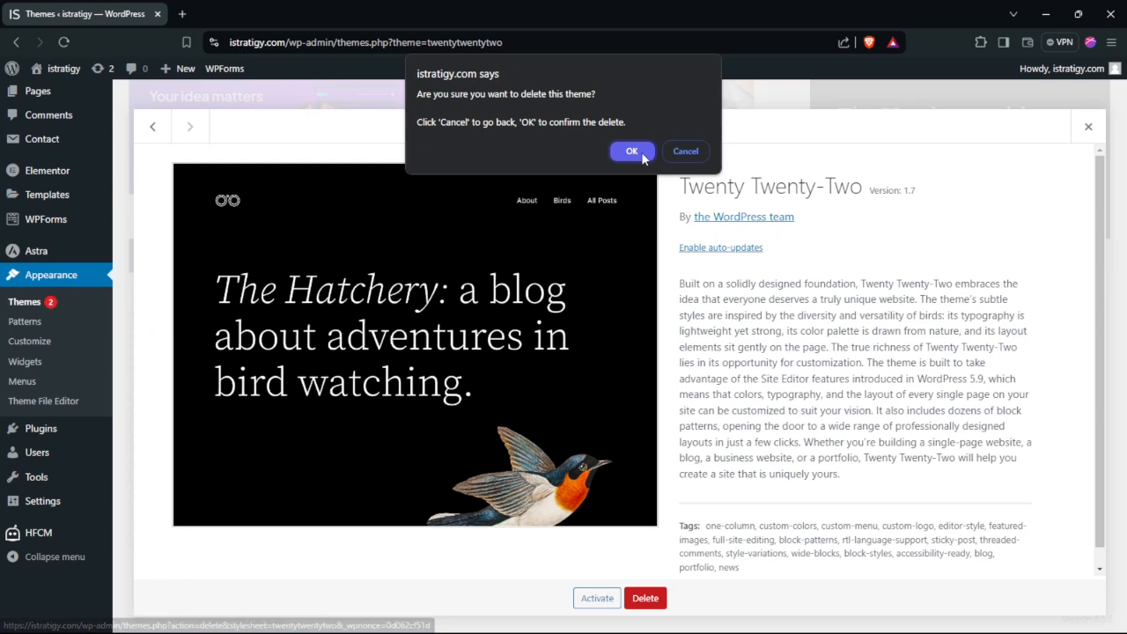
left_click(633, 150)
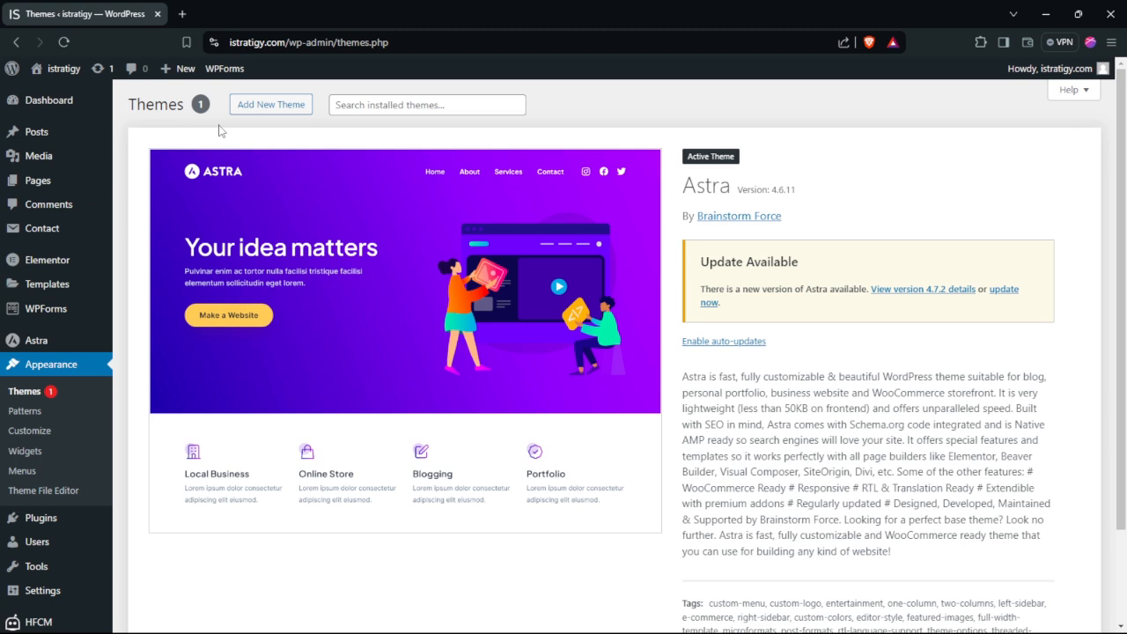
left_click(270, 104)
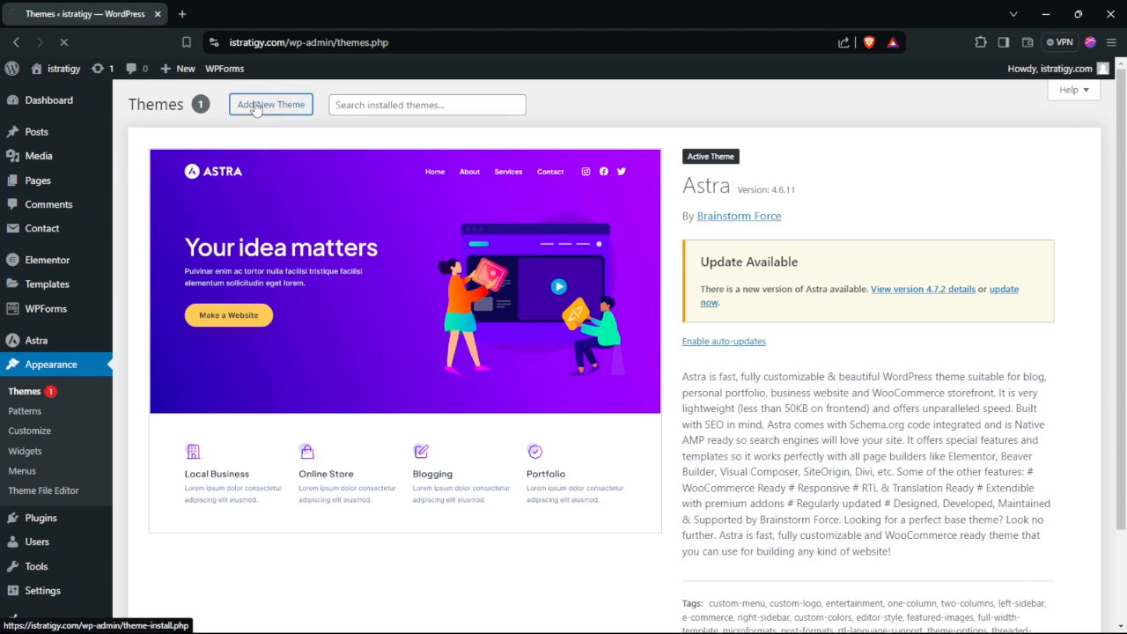
left_click(270, 104)
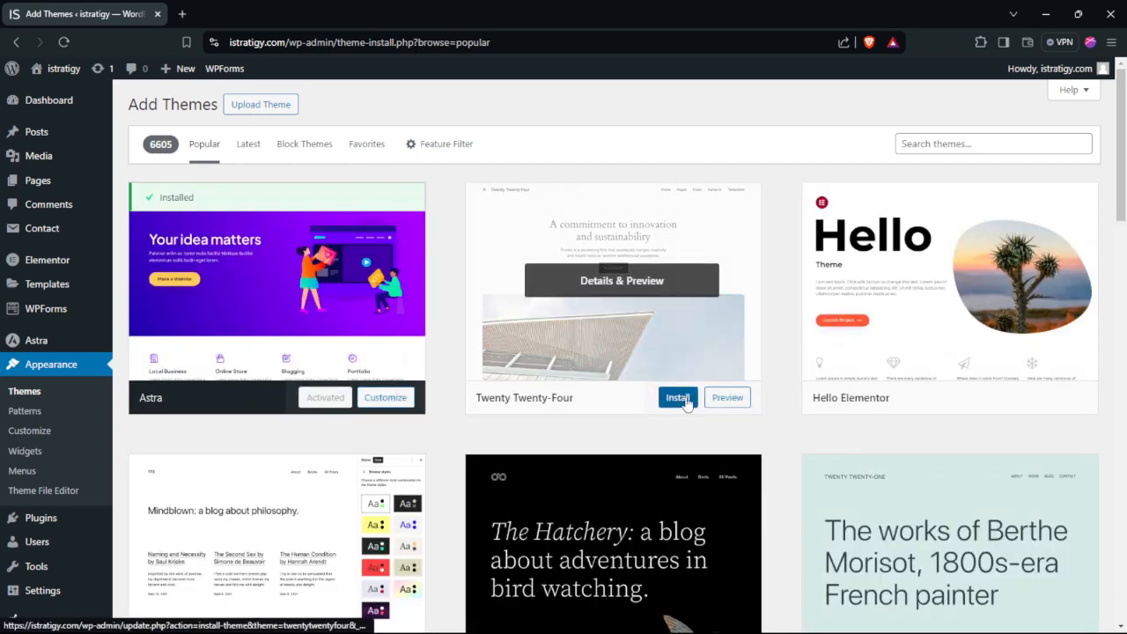
mouse_move(1009, 397)
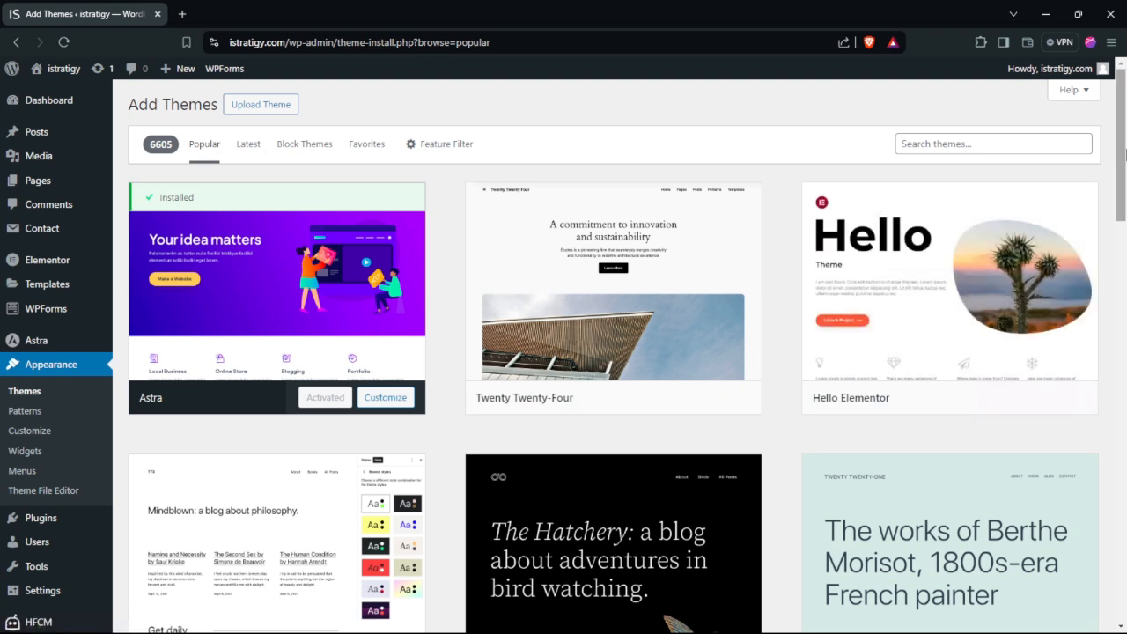
mouse_move(841, 180)
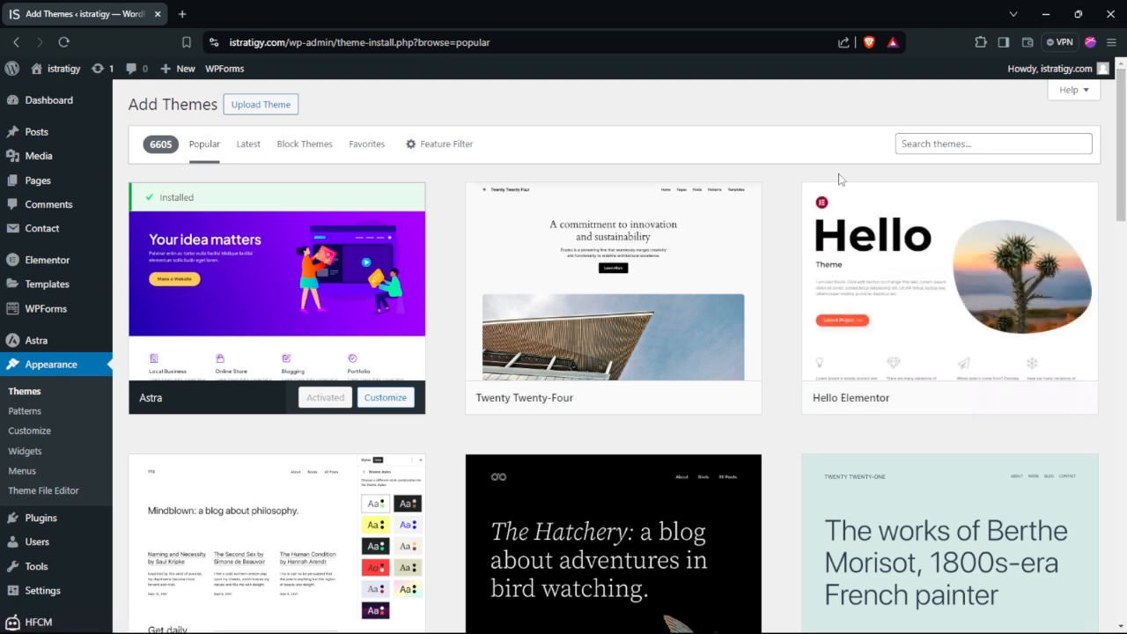